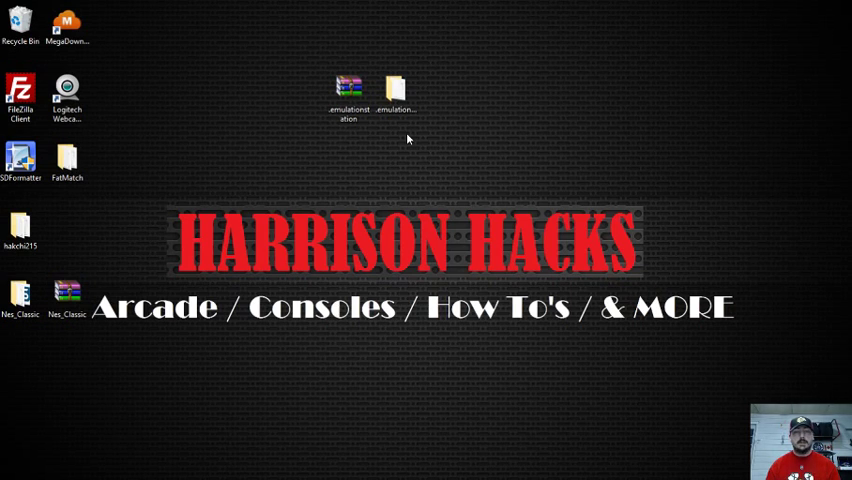
- Bring up the context menu for the EmulationStation desktop shortcut next to the zip archive
{"action": "left_click", "coordinate": [348, 90]}
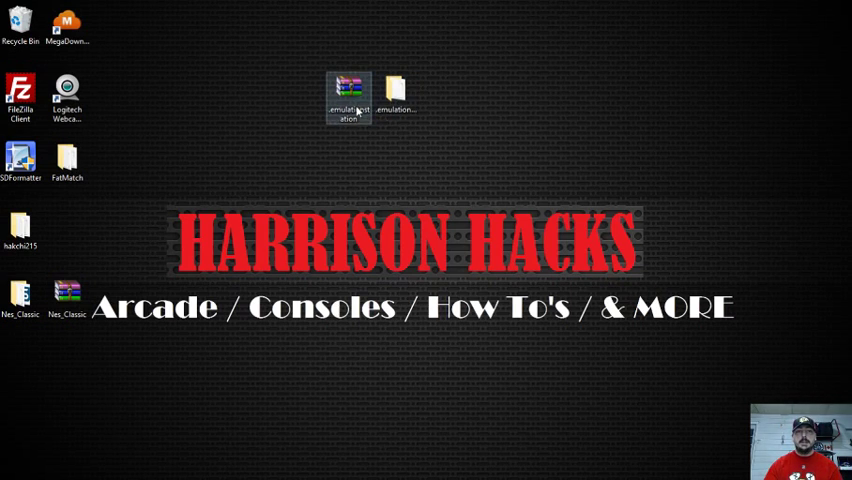
{"action": "mouse_move", "coordinate": [348, 96]}
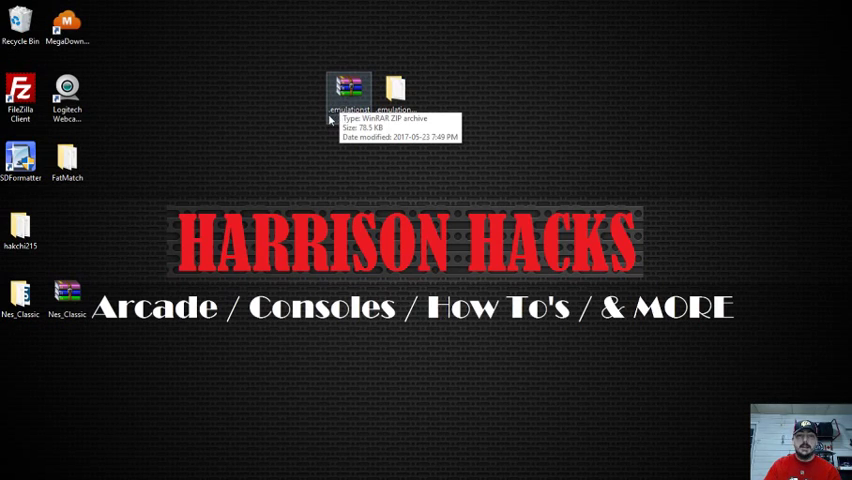
{"action": "mouse_move", "coordinate": [356, 140]}
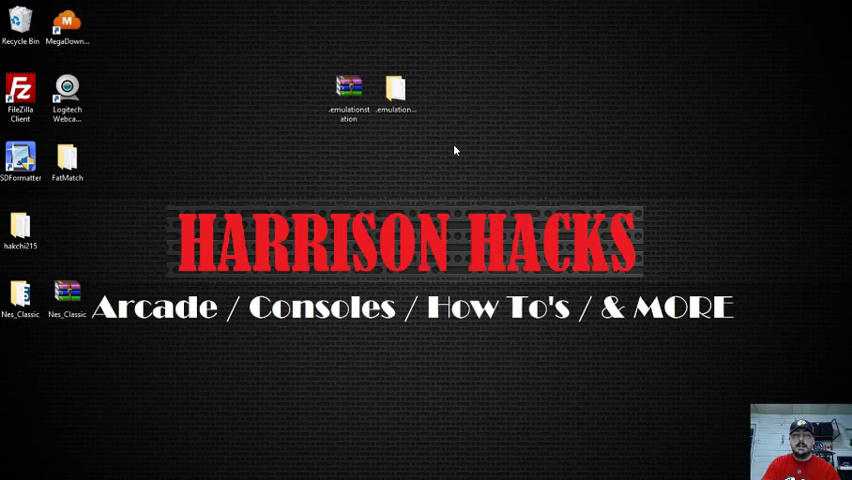
{"action": "left_click", "coordinate": [440, 96]}
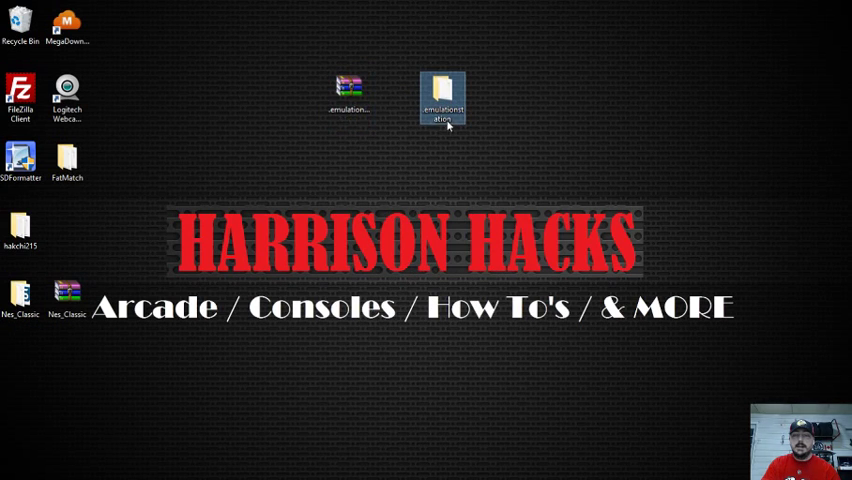
{"action": "right_click", "coordinate": [440, 98]}
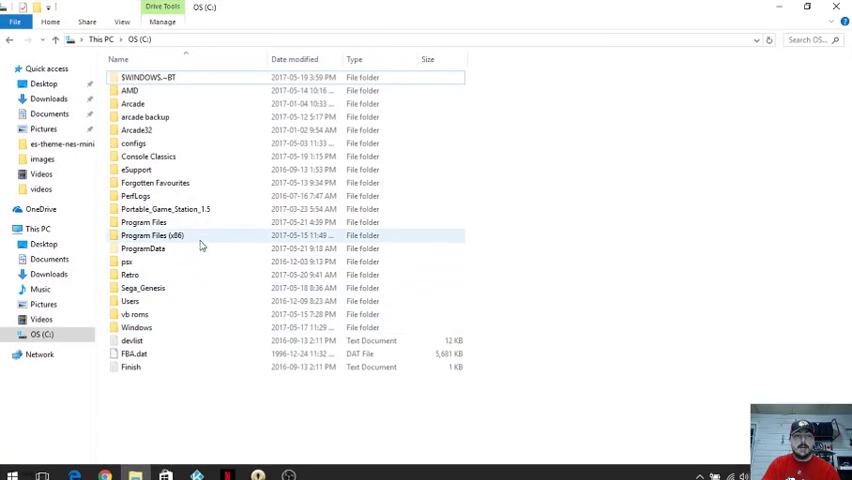
- Open the Portable_Game_Station_1.3 folder on C:, then a blank browser tab
{"action": "left_click", "coordinate": [166, 208]}
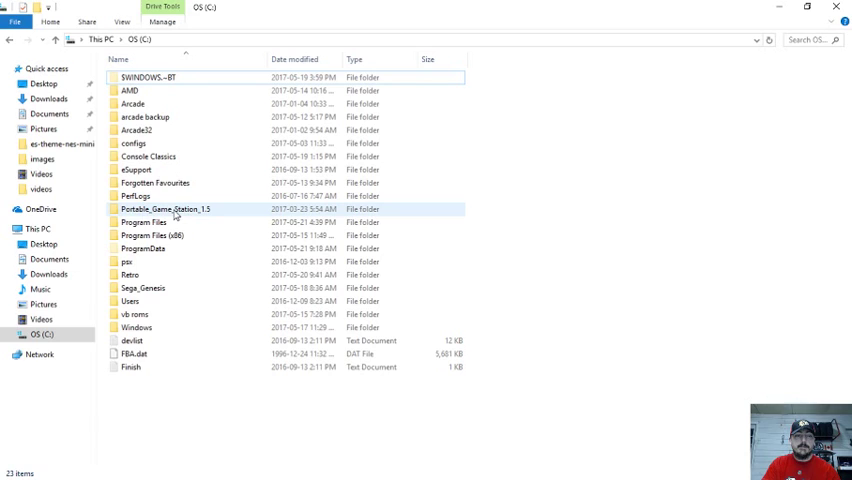
{"action": "double_click", "coordinate": [164, 208]}
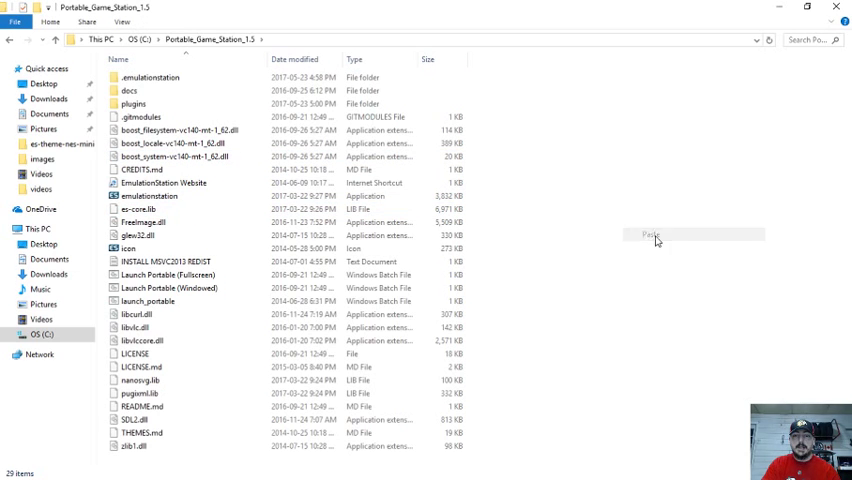
{"action": "left_click", "coordinate": [648, 234]}
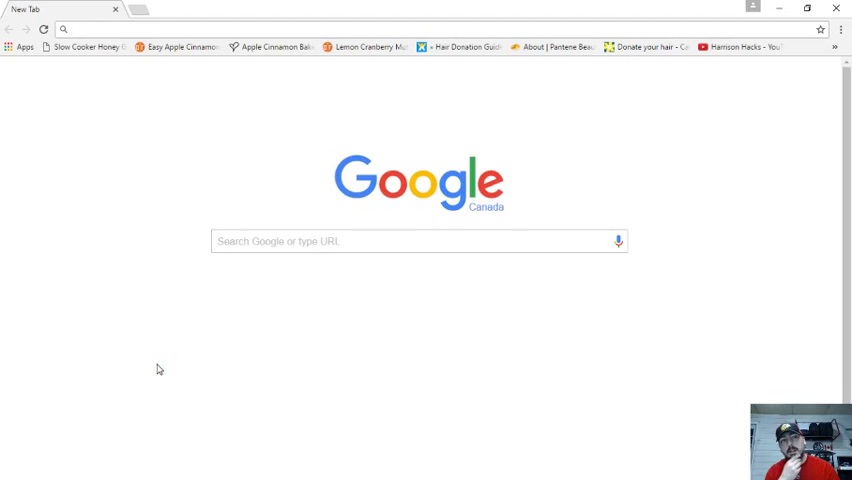
- Search Google for 'kodi' and reach the Kodi.tv Downloads page
{"action": "type", "text": "kodi"}
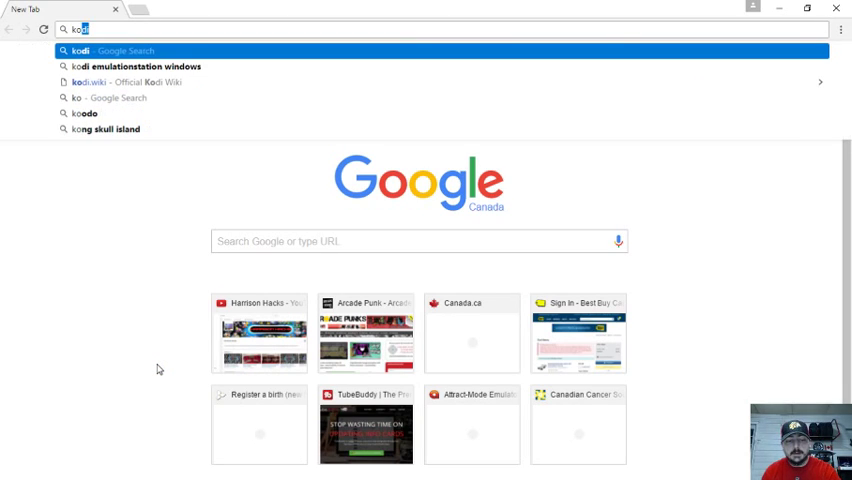
{"action": "key", "text": "Return"}
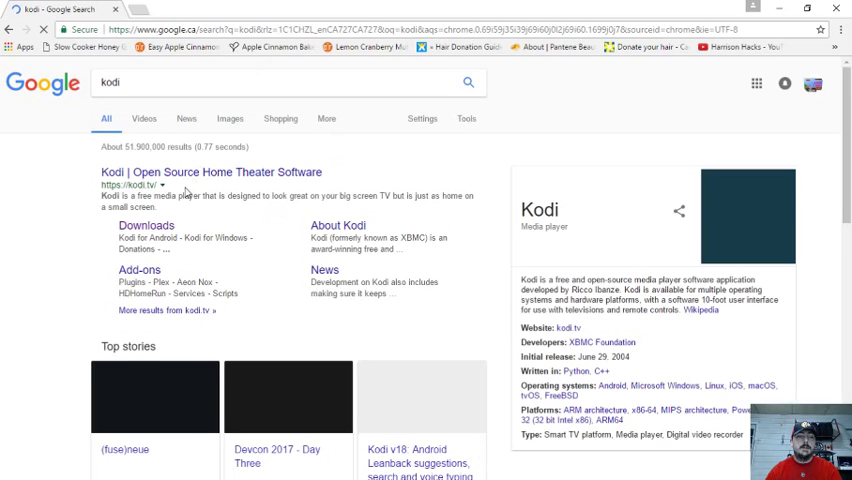
{"action": "left_click", "coordinate": [146, 224]}
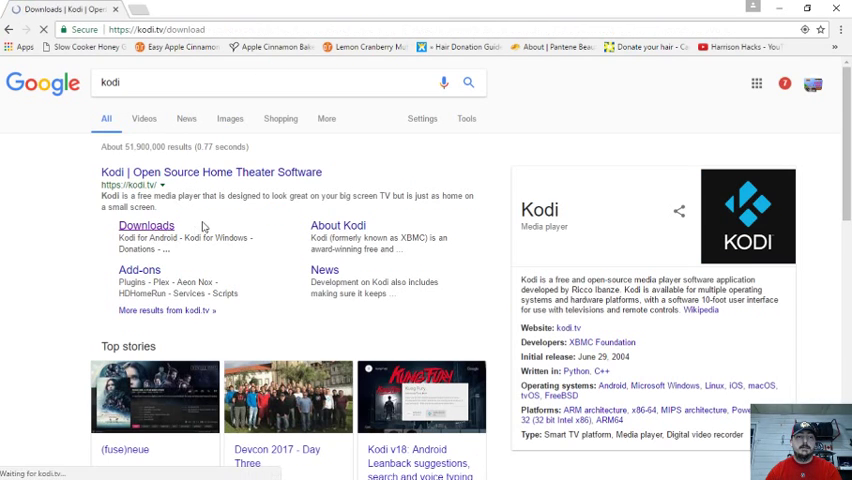
{"action": "left_click", "coordinate": [146, 224]}
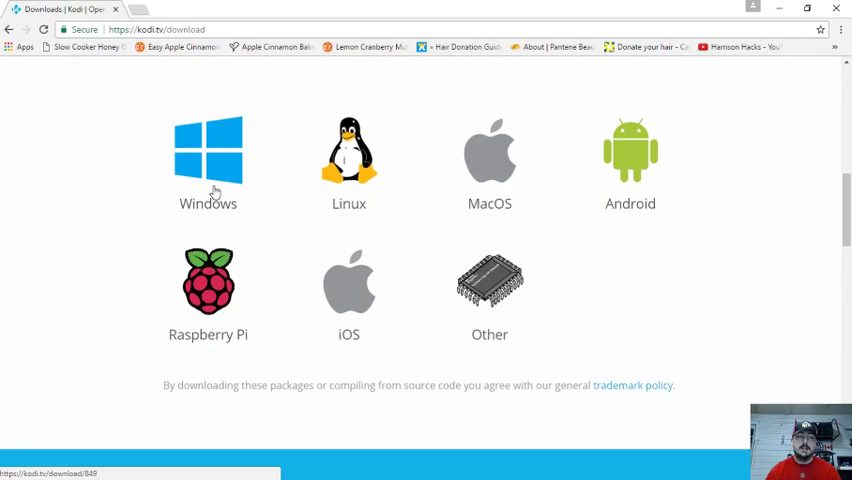
- Choose the Windows build of Kodi v17.1 Krypton and dismiss the download popup
{"action": "left_click", "coordinate": [208, 160]}
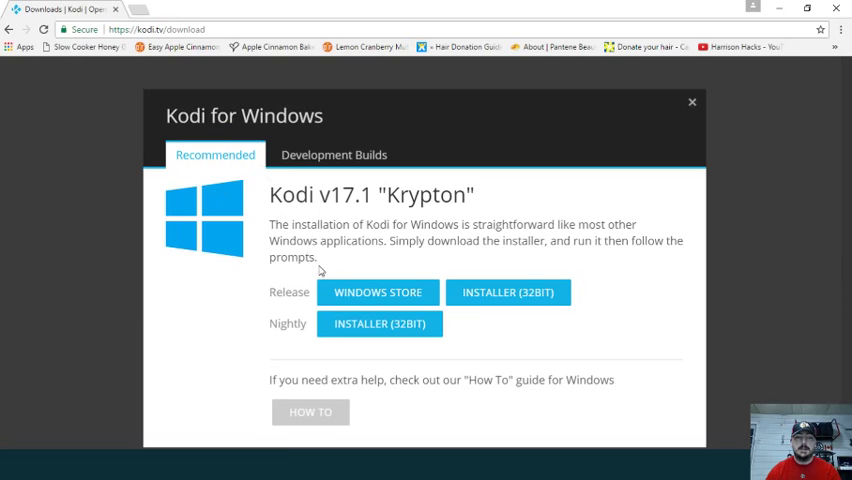
{"action": "mouse_move", "coordinate": [420, 354]}
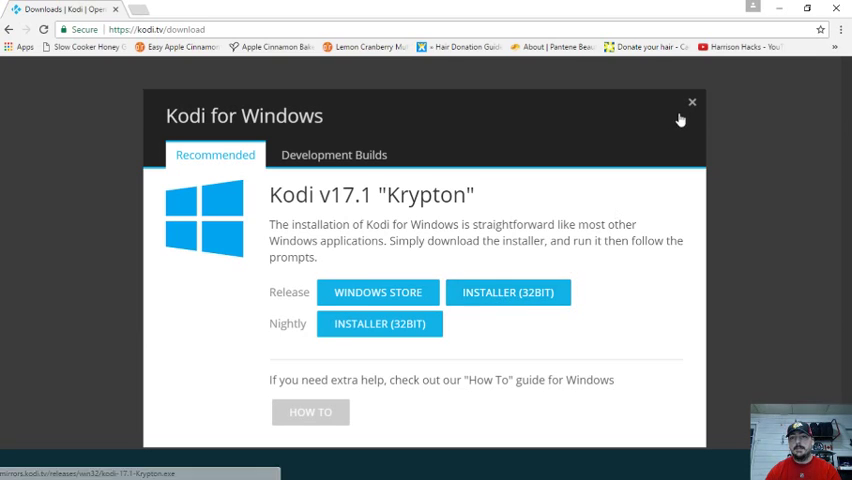
{"action": "left_click", "coordinate": [692, 102]}
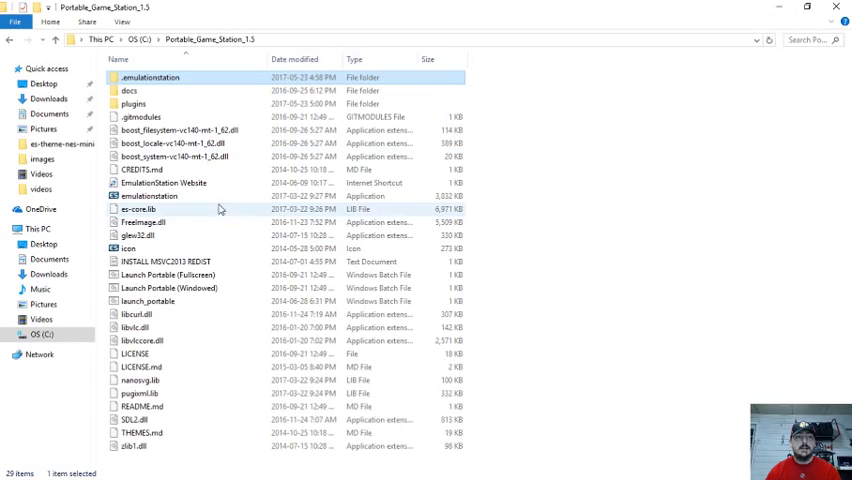
- Launch the kodi-17.1-Krypton installer from the Downloads folder
{"action": "left_click", "coordinate": [48, 98]}
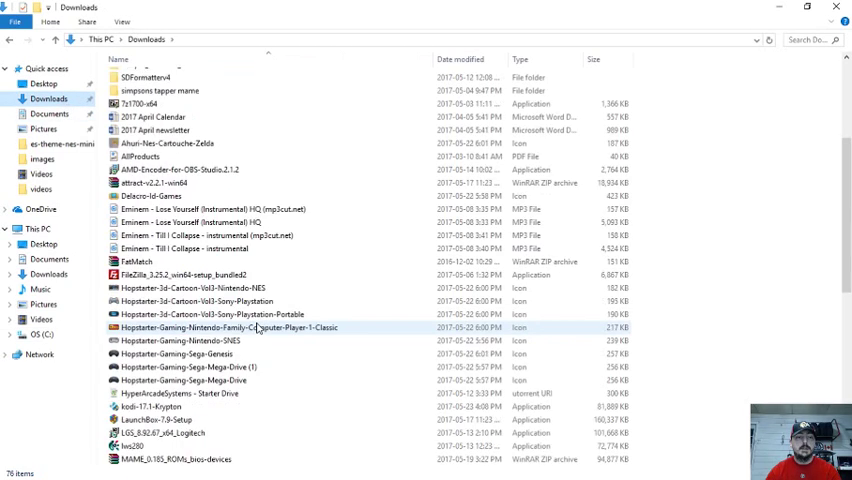
{"action": "scroll", "scroll_direction": "down", "scroll_amount": 3}
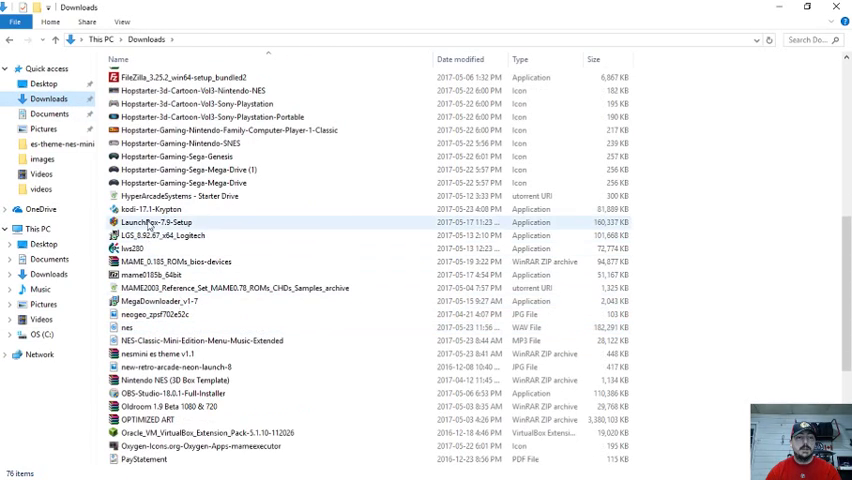
{"action": "left_click", "coordinate": [170, 208]}
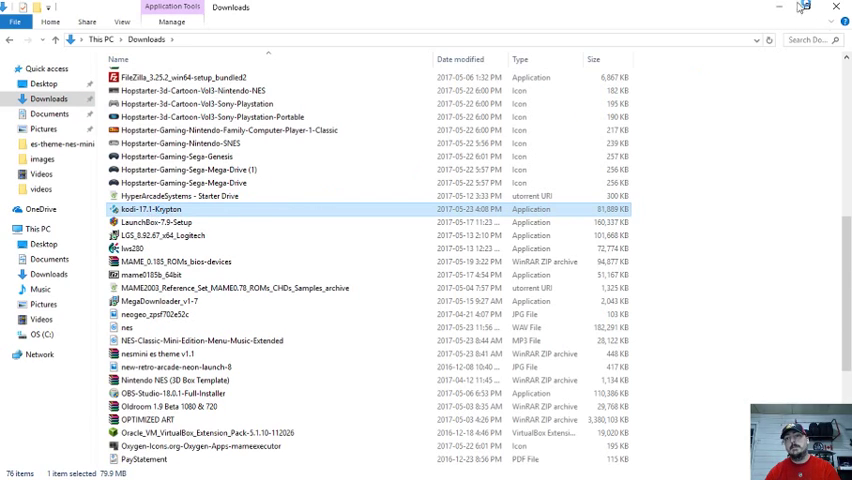
{"action": "double_click", "coordinate": [176, 208]}
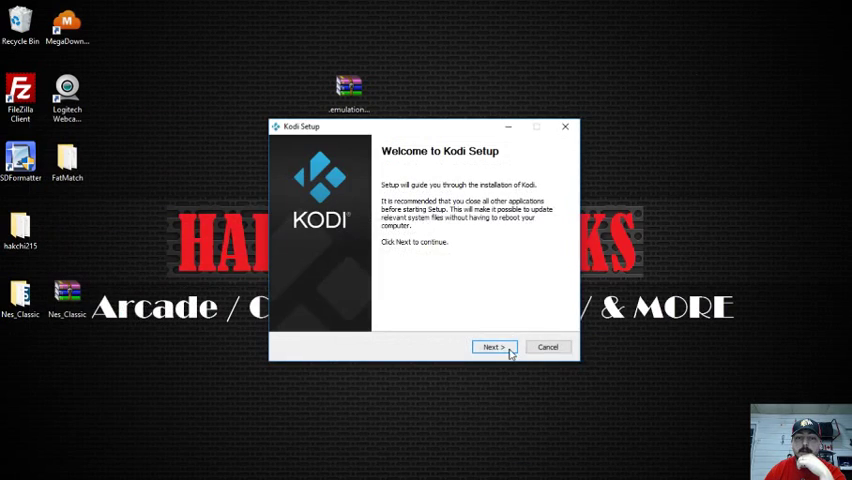
- Advance past the welcome screen keeping the Full component set selected
{"action": "left_click", "coordinate": [492, 348]}
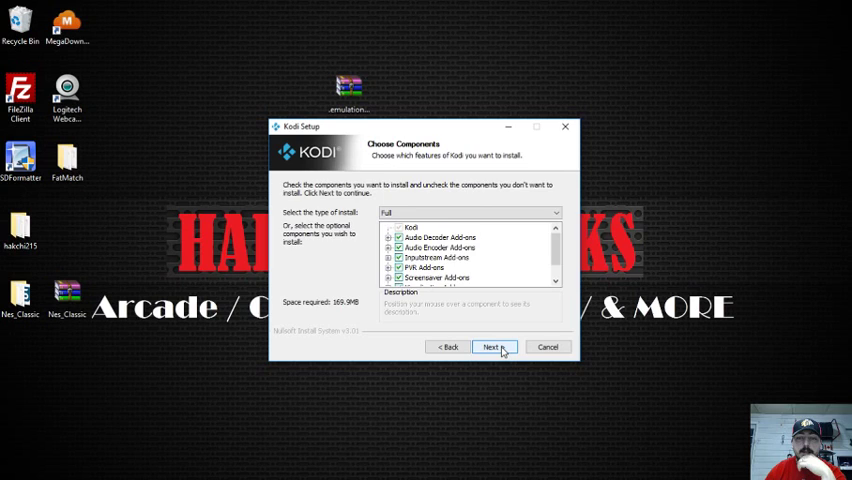
{"action": "left_click", "coordinate": [492, 348]}
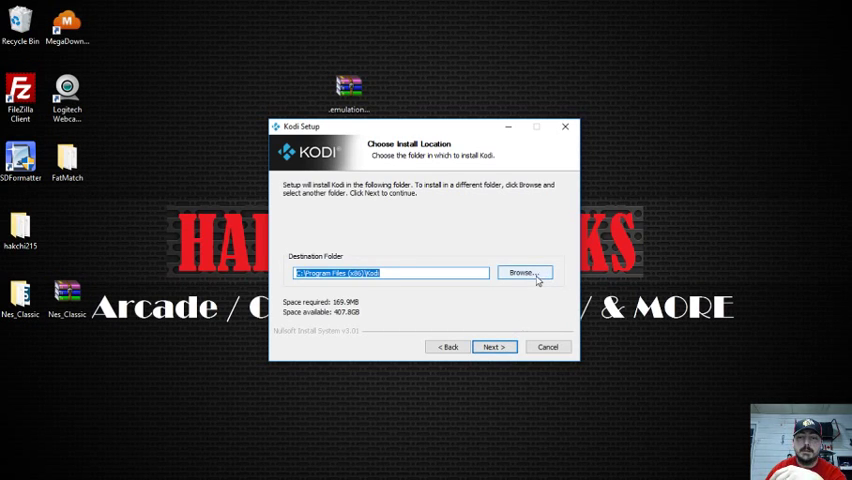
- Browse to C:\Portable_Game_Station_1.5\.emulationstation\systems\kodi and confirm it as the install folder
{"action": "left_click", "coordinate": [524, 272]}
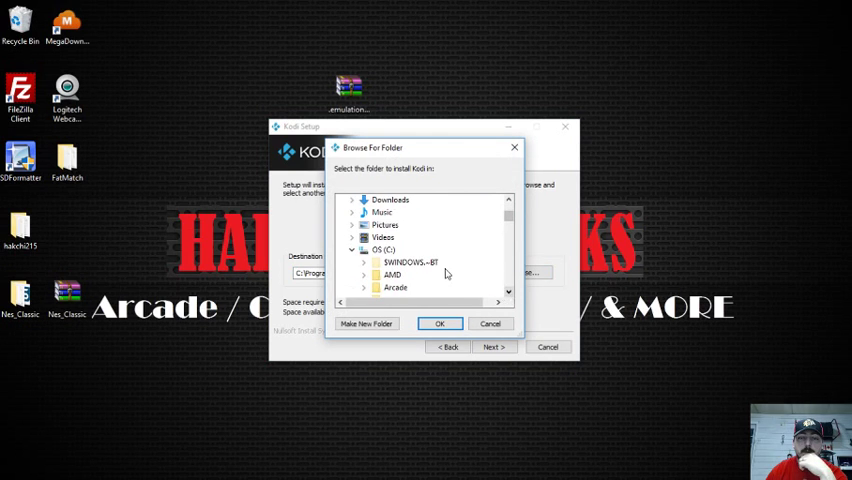
{"action": "scroll", "scroll_direction": "down", "scroll_amount": 3}
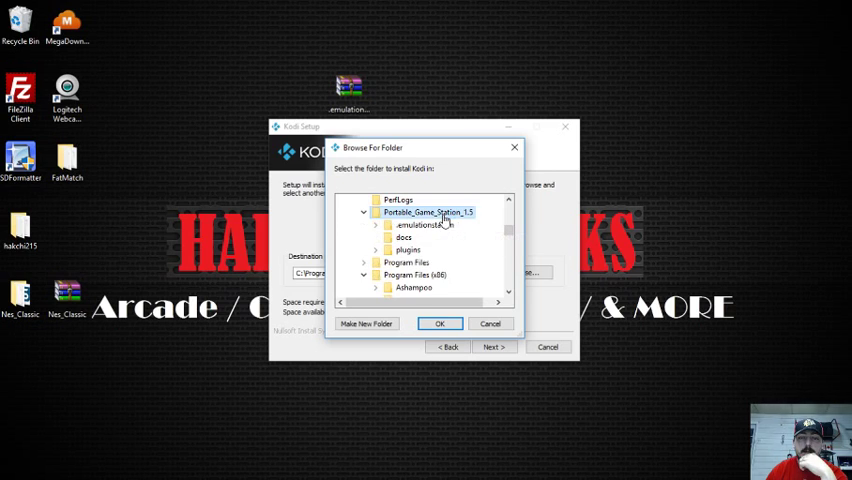
{"action": "mouse_move", "coordinate": [422, 224]}
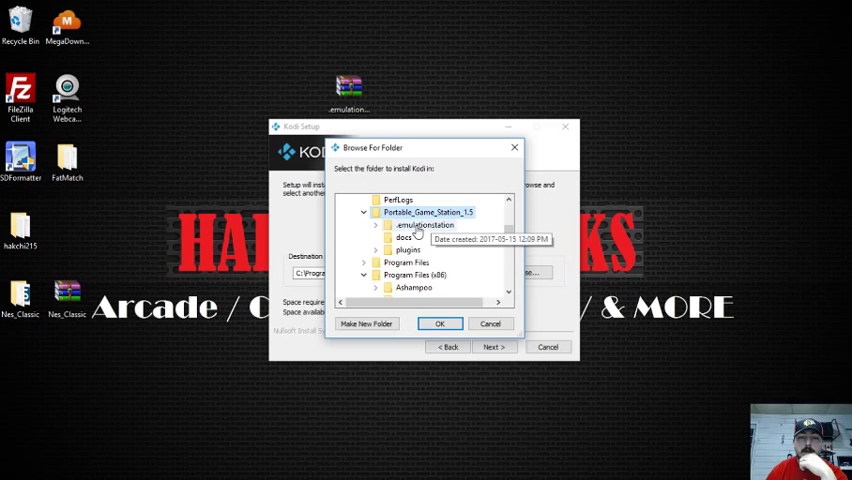
{"action": "left_click", "coordinate": [376, 224]}
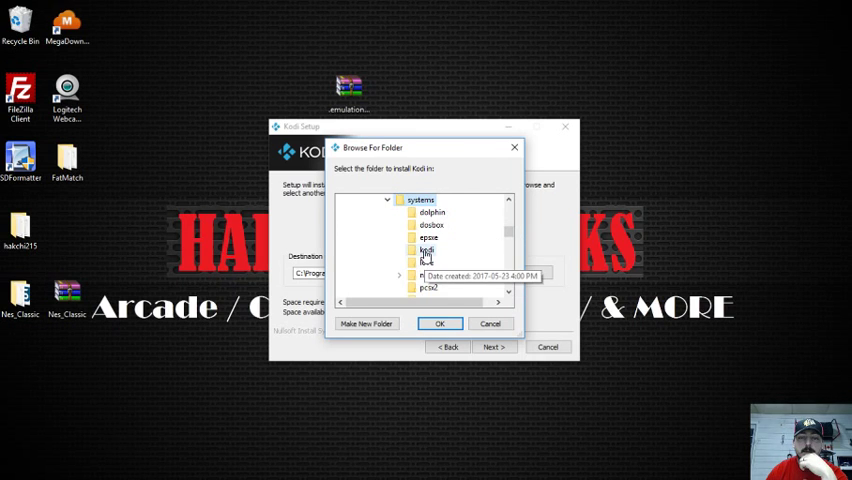
{"action": "left_click", "coordinate": [426, 250]}
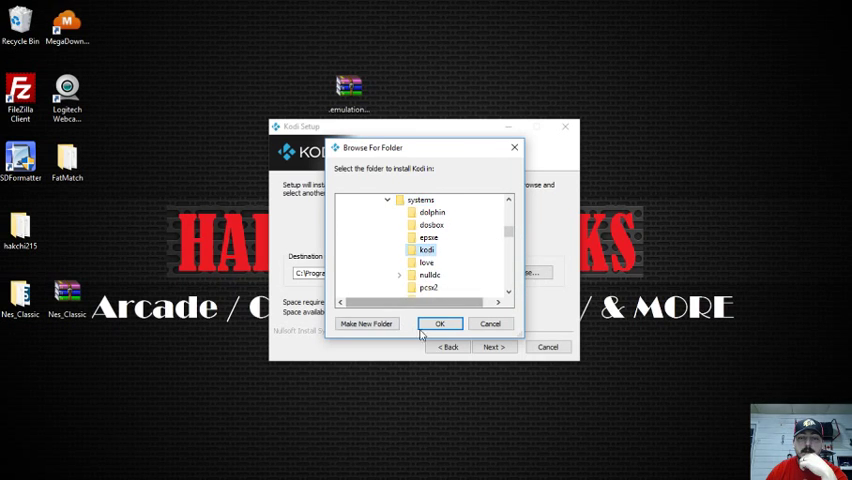
{"action": "left_click", "coordinate": [440, 324]}
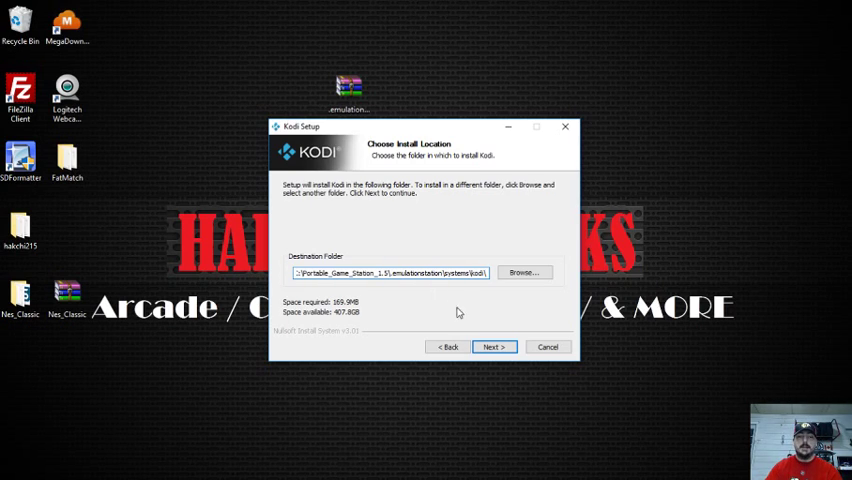
- Reach the Start Menu folder step and tick 'Do not create shortcuts'
{"action": "left_click", "coordinate": [492, 348]}
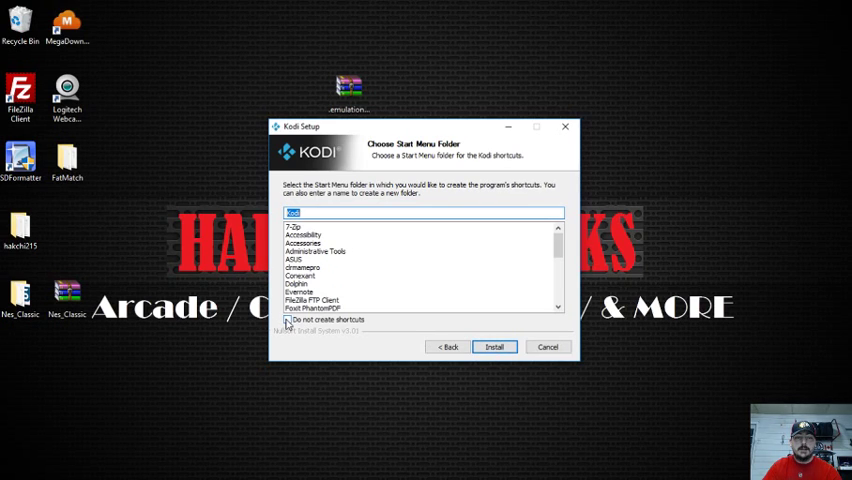
{"action": "left_click", "coordinate": [286, 320]}
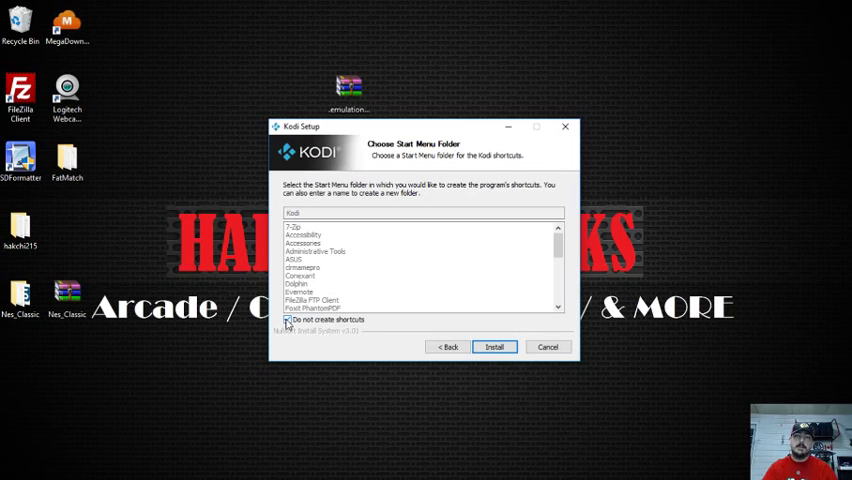
{"action": "left_click", "coordinate": [284, 320]}
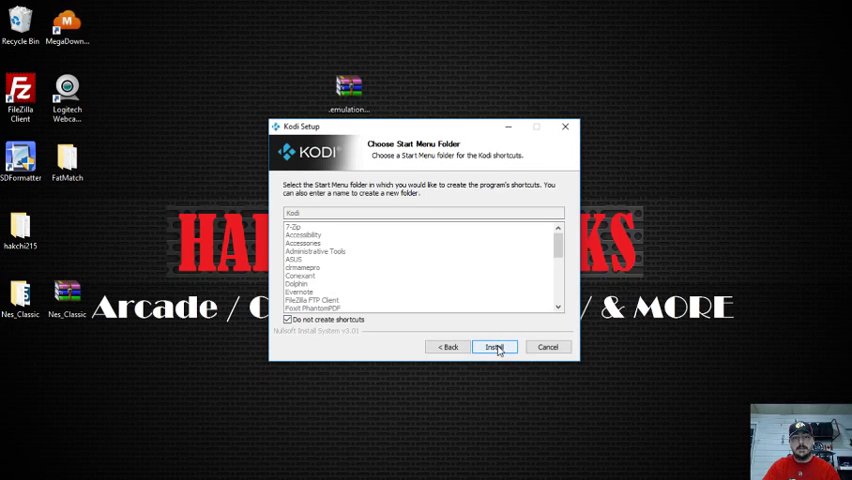
- Begin installing Kodi into the portable kodi folder
{"action": "left_click", "coordinate": [494, 348]}
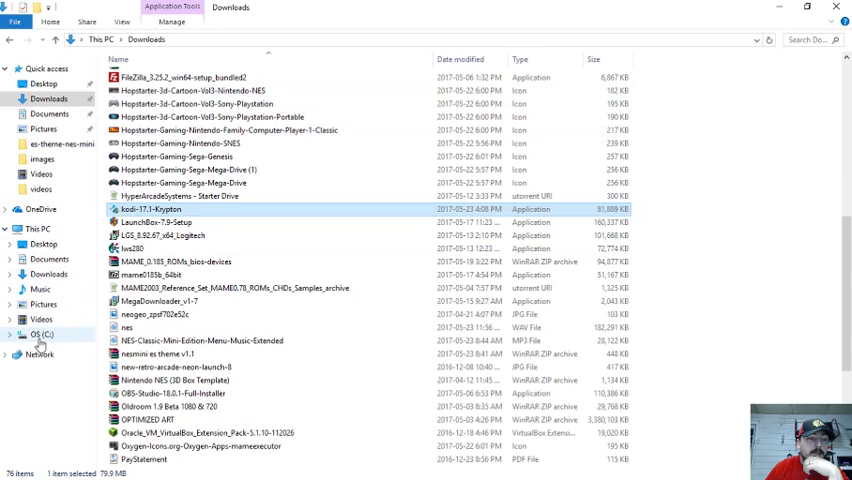
- Open the Portable_Game_Station_1.5 folder on the C: drive while the install runs
{"action": "left_click", "coordinate": [42, 334]}
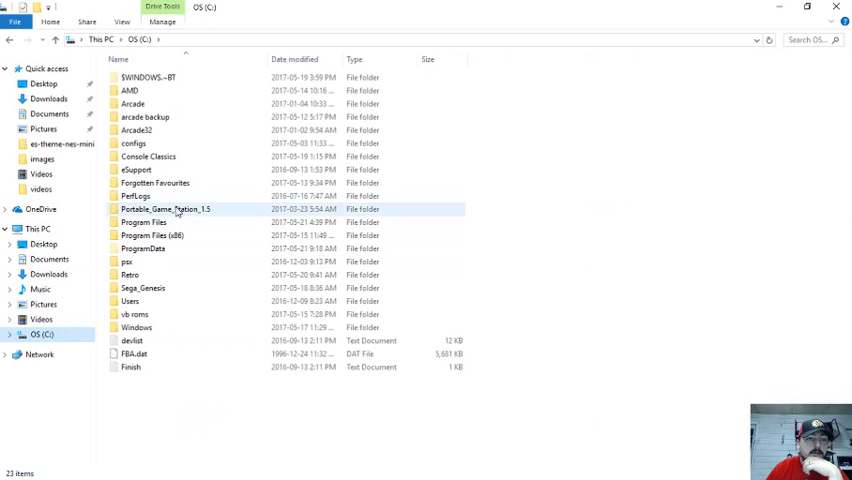
{"action": "double_click", "coordinate": [164, 208]}
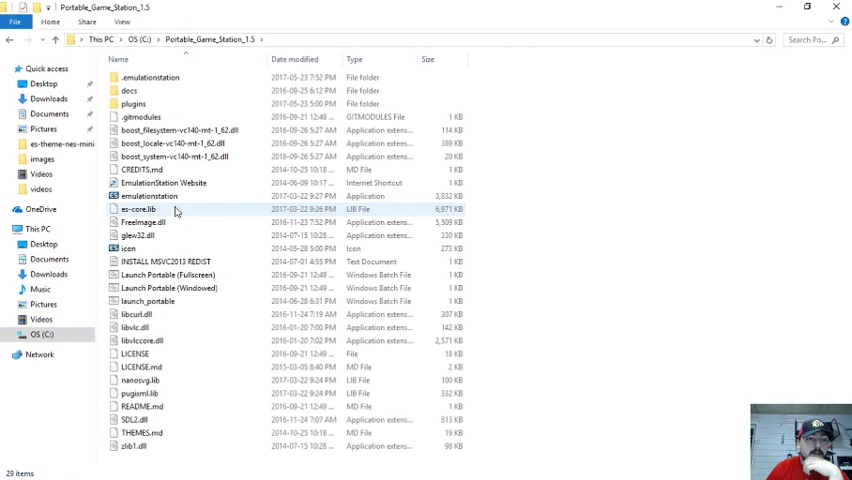
{"action": "left_click", "coordinate": [136, 368]}
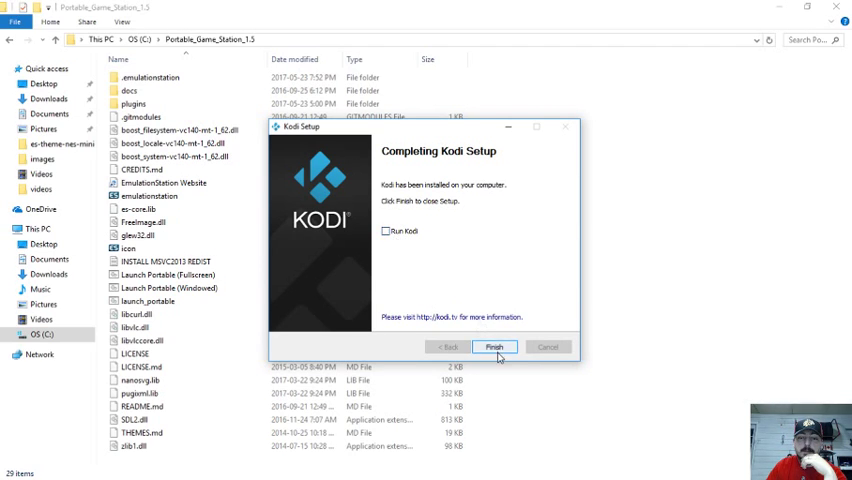
- Finish Kodi Setup and start Portable Game Station via Launch Portable (Windowed)
{"action": "left_click", "coordinate": [494, 348]}
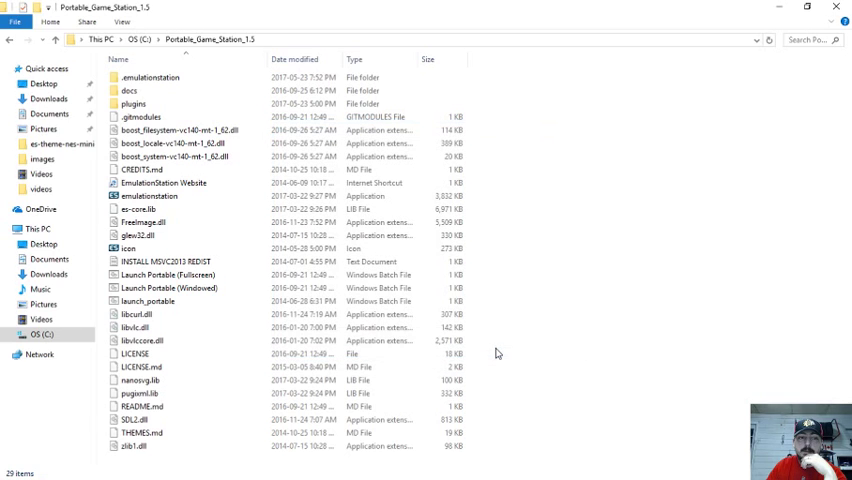
{"action": "left_click", "coordinate": [168, 288]}
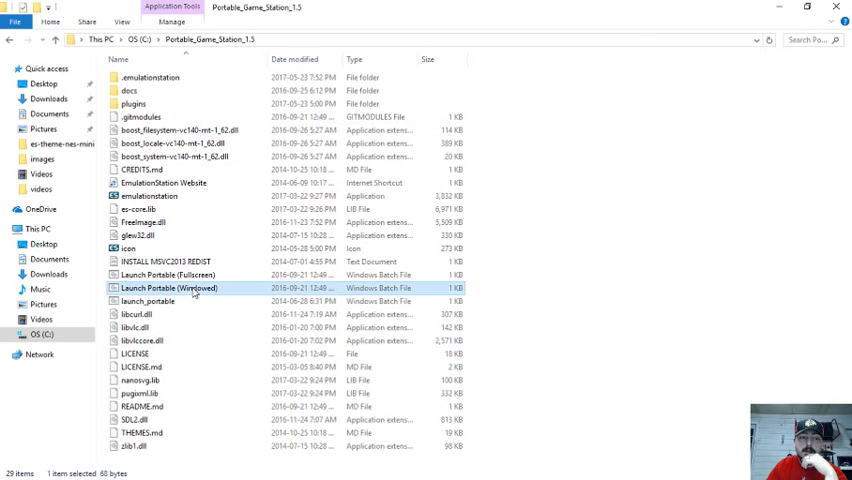
{"action": "double_click", "coordinate": [170, 288]}
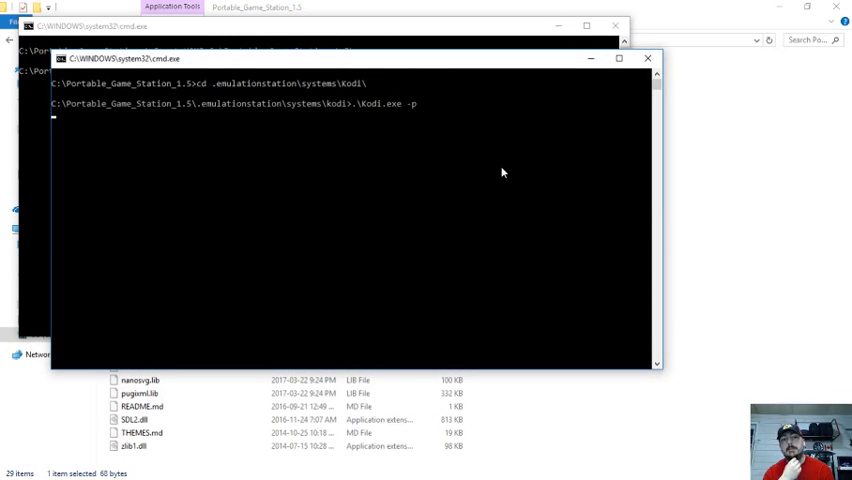
- Launch Kodi and reach its System settings on the Display category
{"action": "key", "text": "enter"}
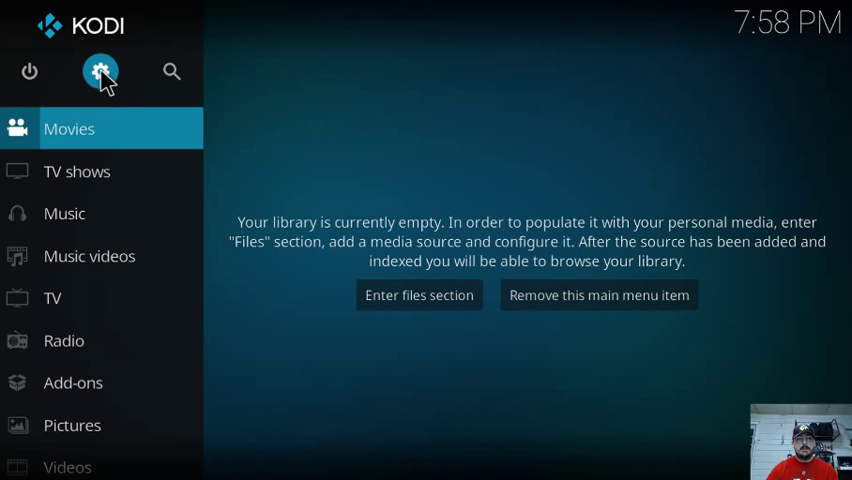
{"action": "left_click", "coordinate": [100, 72]}
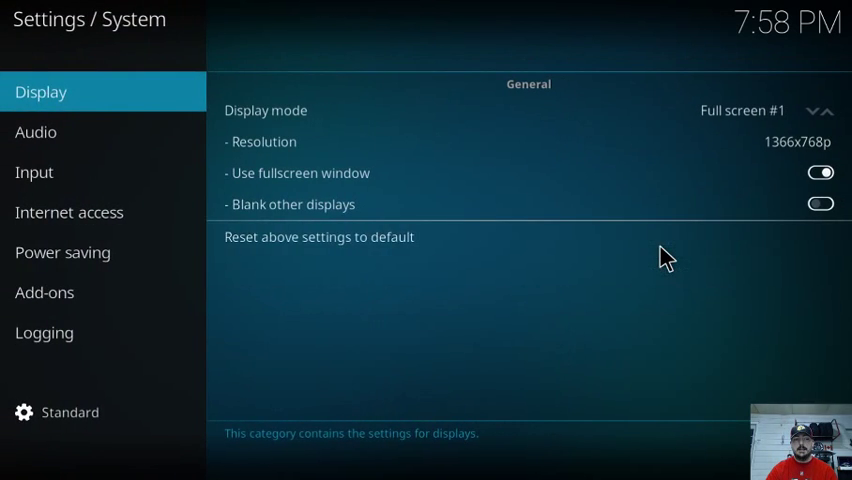
{"action": "mouse_move", "coordinate": [70, 412]}
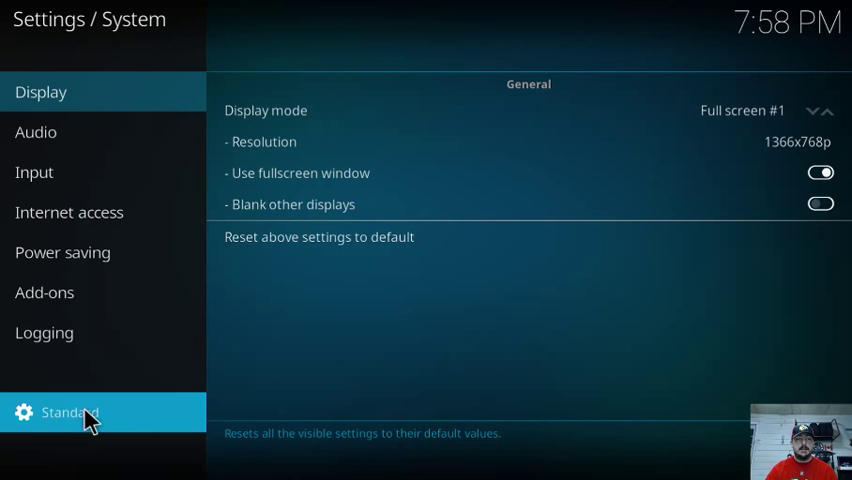
- Raise the settings level to Expert and show the Input category
{"action": "left_click", "coordinate": [70, 412]}
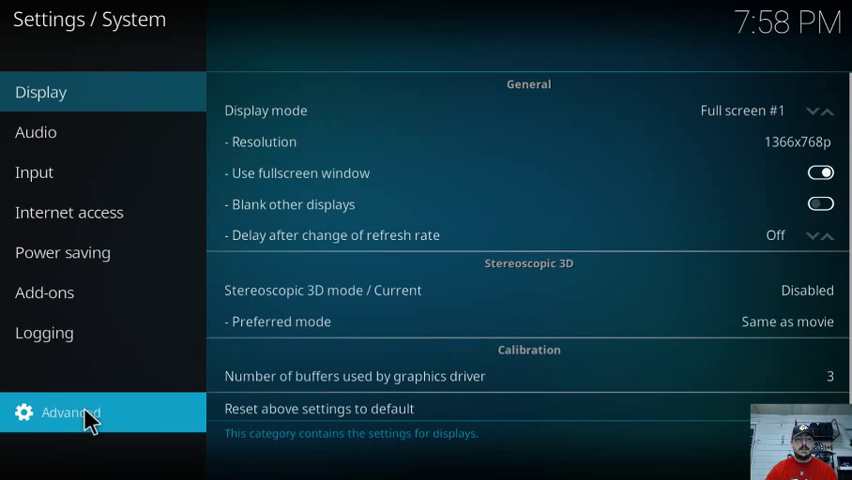
{"action": "left_click", "coordinate": [70, 412]}
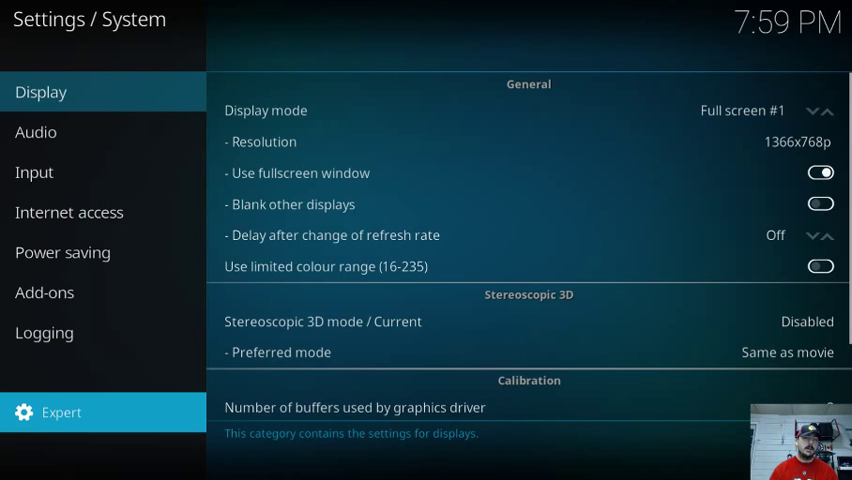
{"action": "left_click", "coordinate": [44, 332]}
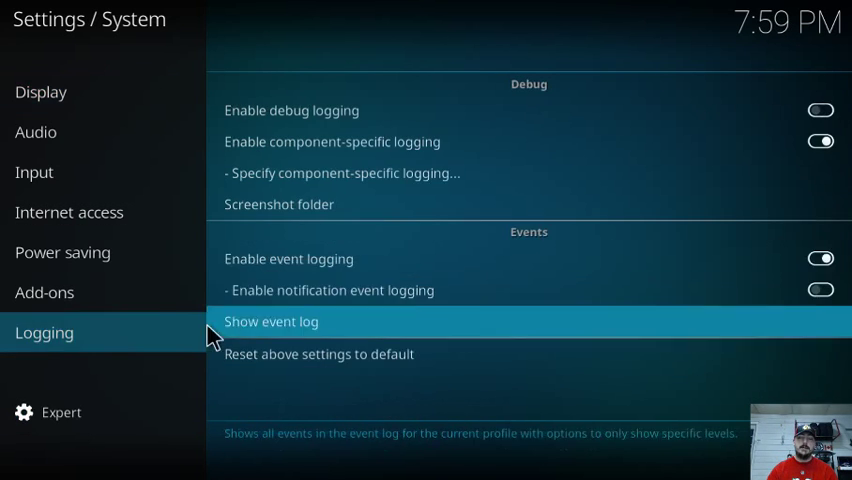
{"action": "left_click", "coordinate": [34, 172]}
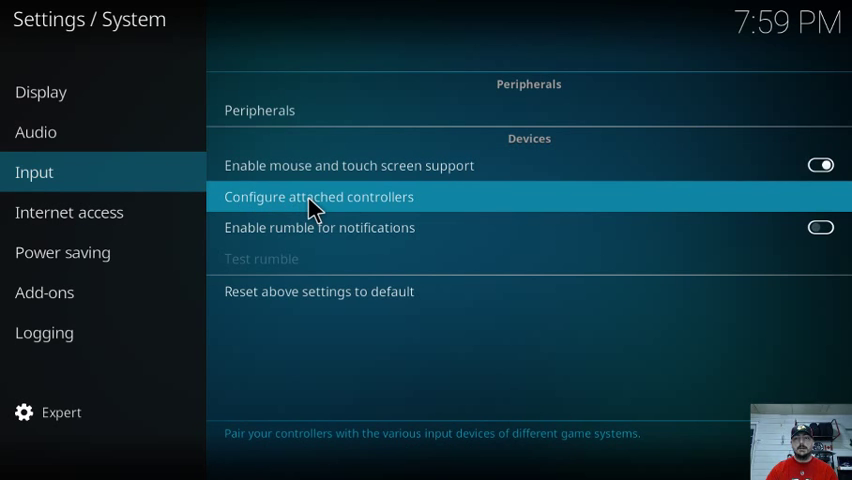
- Review the Kodi controller profile's button mappings starting from the A face button
{"action": "left_click", "coordinate": [318, 196]}
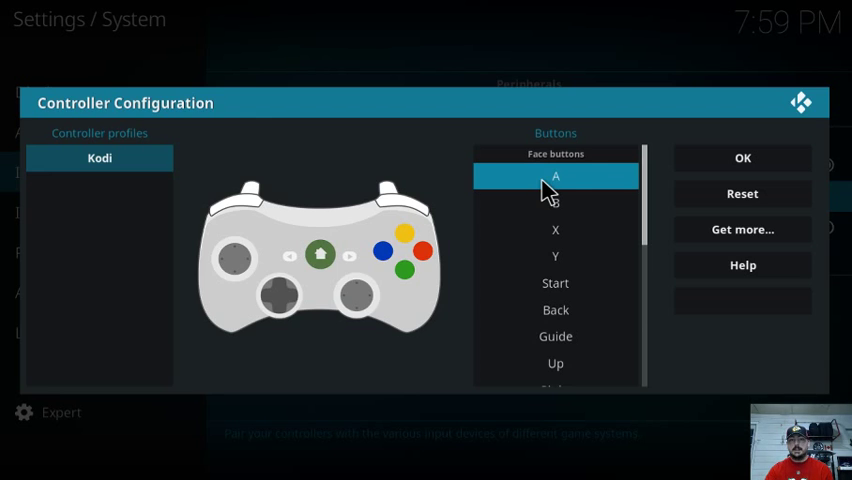
{"action": "left_click", "coordinate": [556, 176]}
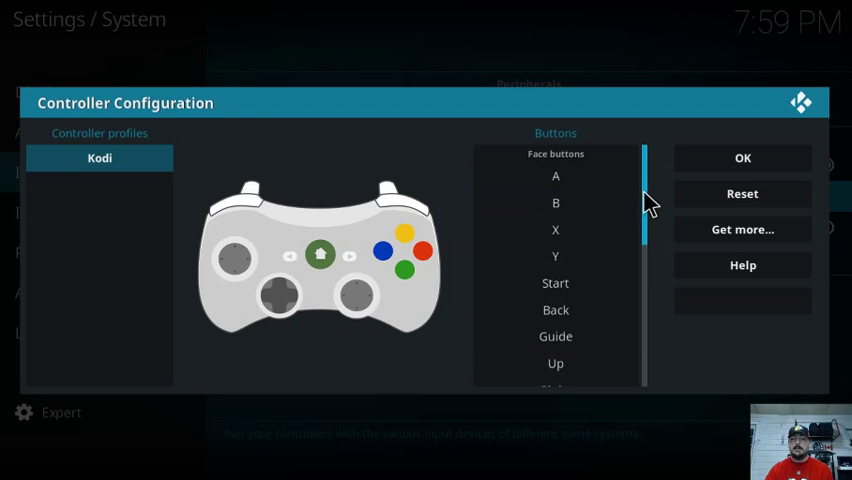
{"action": "scroll", "scroll_direction": "down", "scroll_amount": 3}
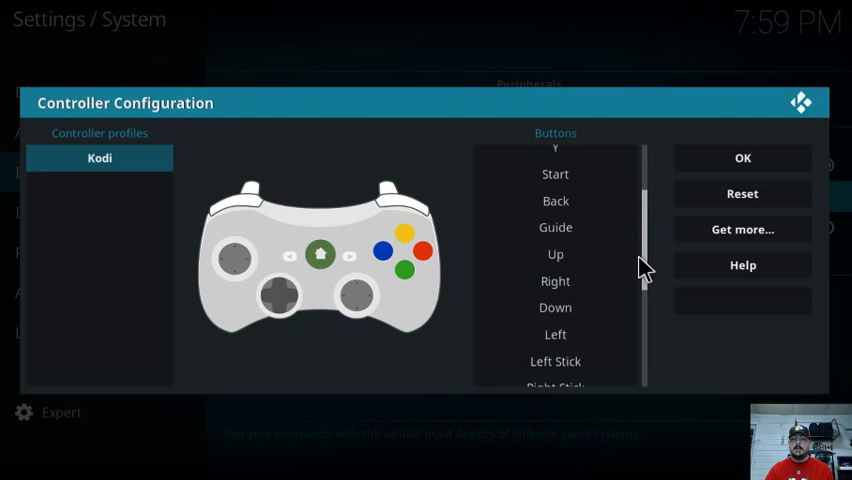
{"action": "left_click", "coordinate": [556, 254]}
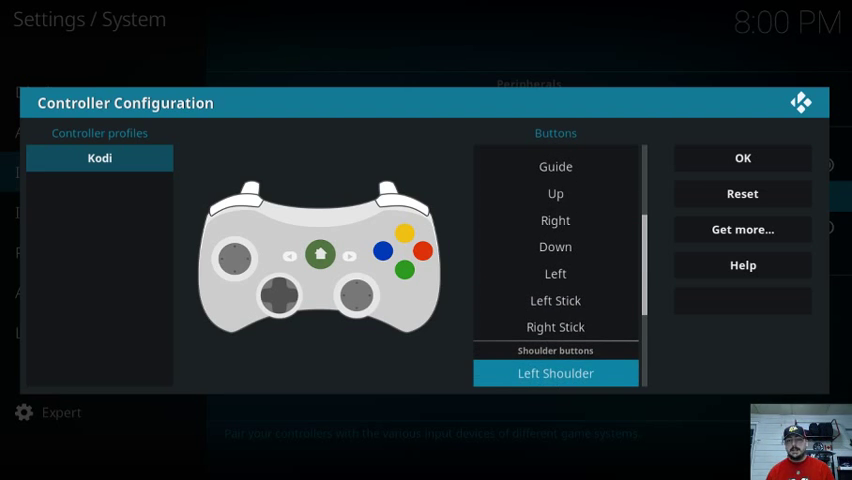
- Scroll through the remaining button mappings and save the controller configuration
{"action": "scroll", "scroll_direction": "down", "scroll_amount": 3}
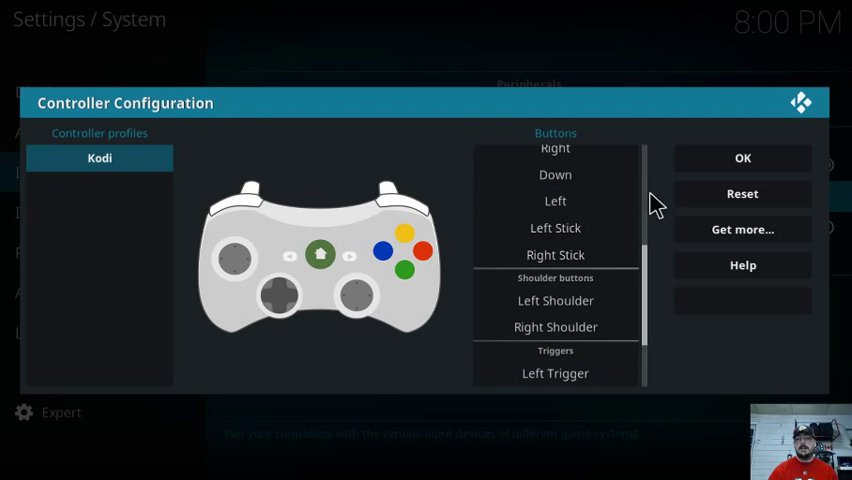
{"action": "scroll", "scroll_direction": "down", "scroll_amount": 3}
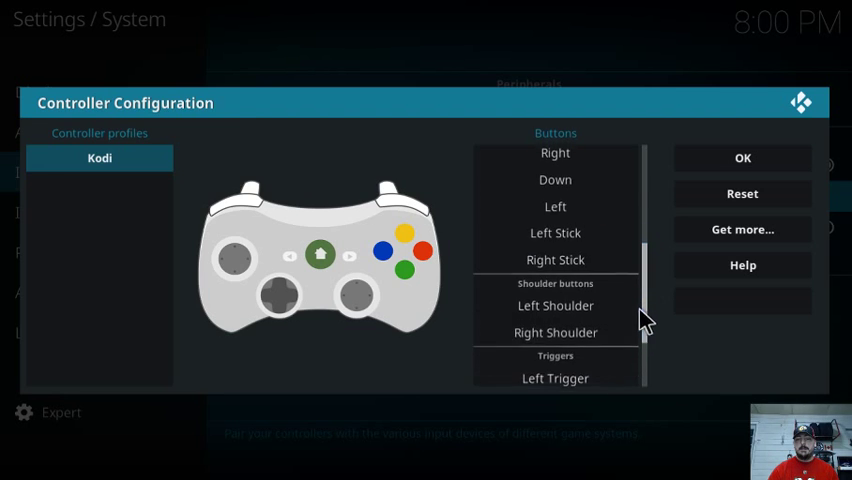
{"action": "scroll", "scroll_direction": "down", "scroll_amount": 3}
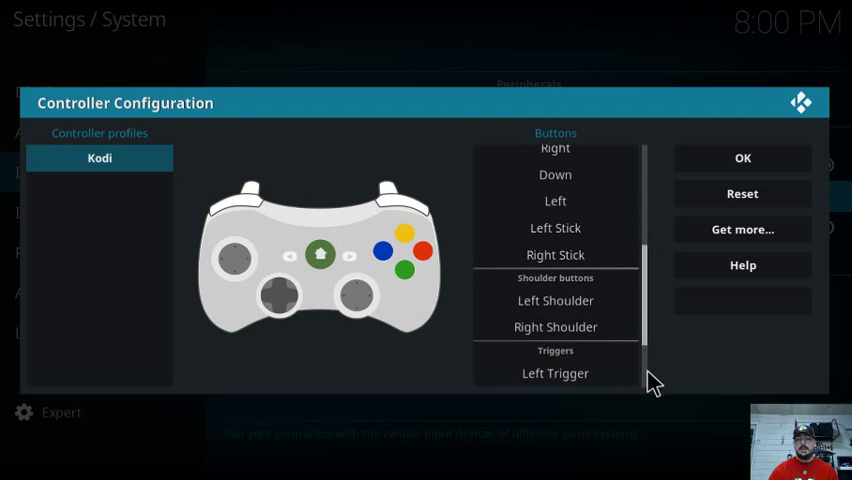
{"action": "scroll", "scroll_direction": "down", "scroll_amount": 3}
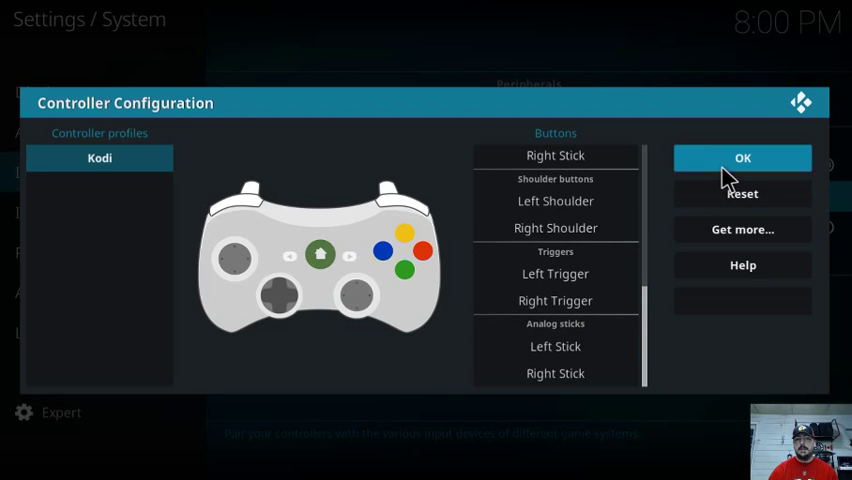
{"action": "left_click", "coordinate": [742, 158]}
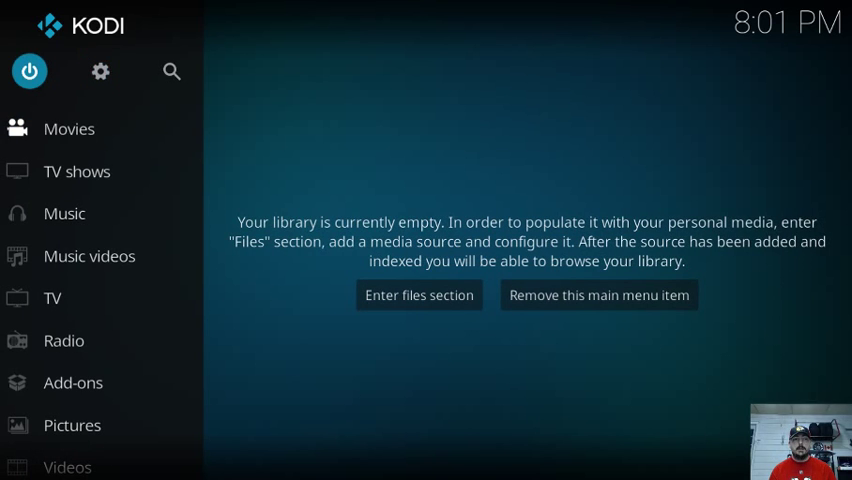
- Exit Kodi via Power Options, returning to EmulationStation
{"action": "left_click", "coordinate": [28, 72]}
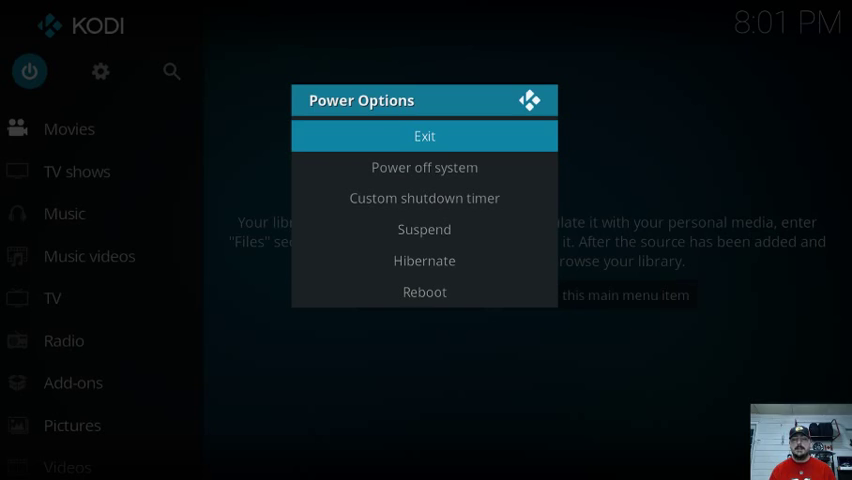
{"action": "left_click", "coordinate": [424, 136]}
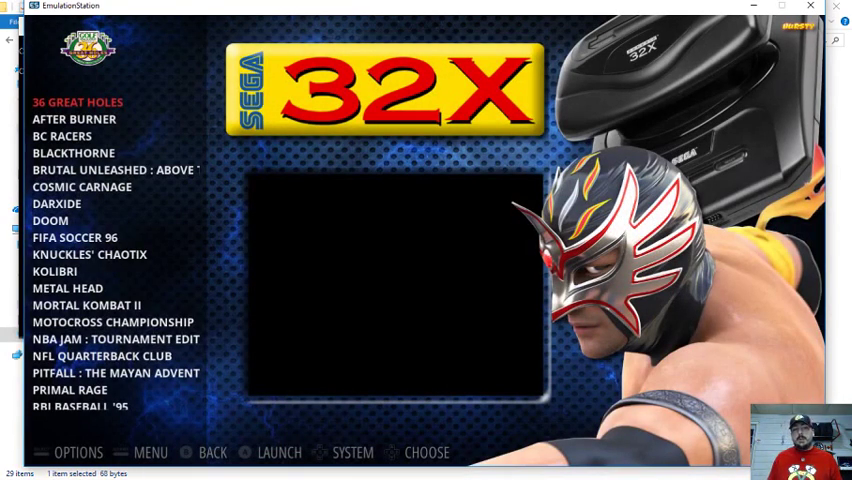
{"action": "key", "text": "Down"}
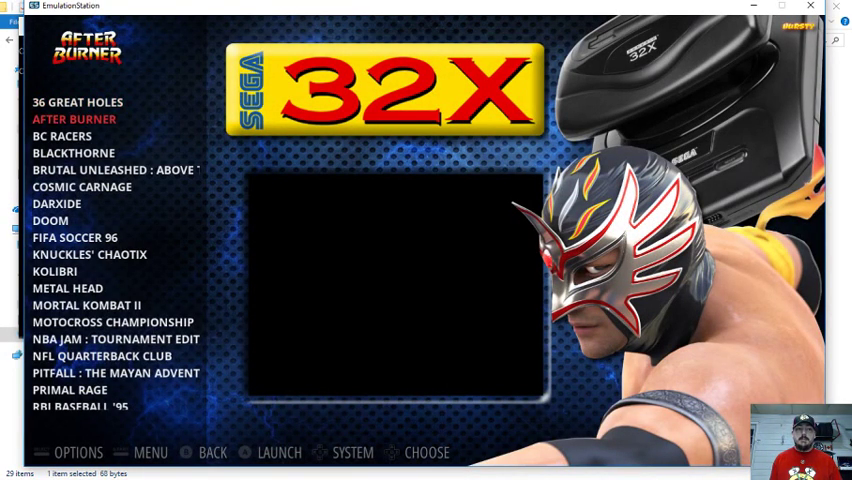
{"action": "key", "text": "Down"}
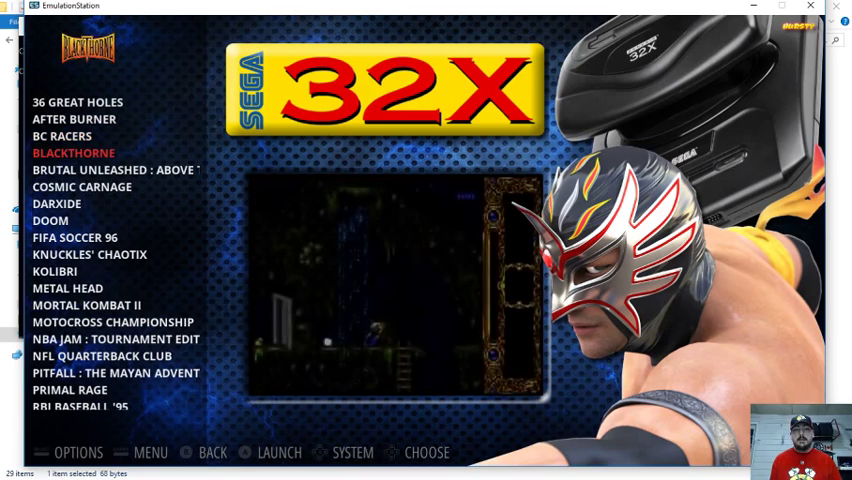
{"action": "key", "text": "Up"}
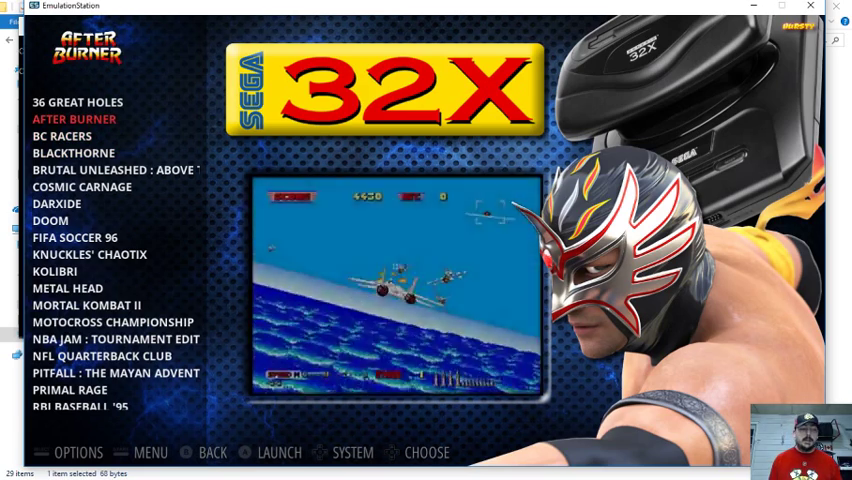
{"action": "key", "text": "up"}
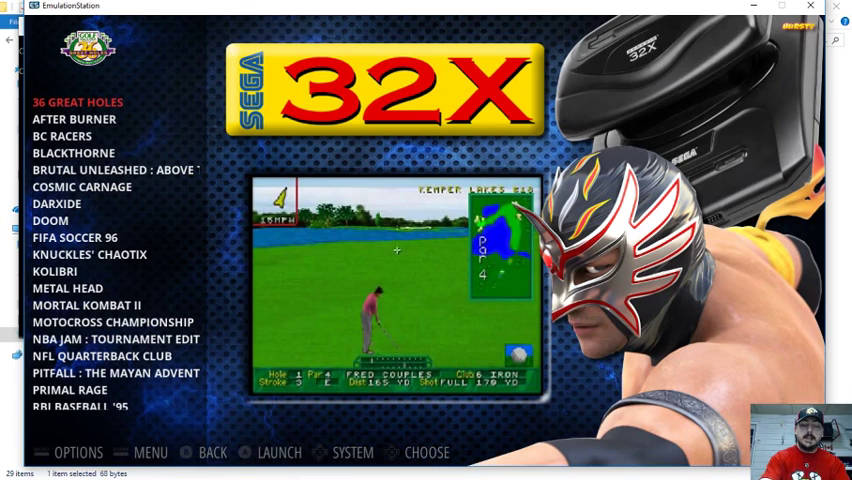